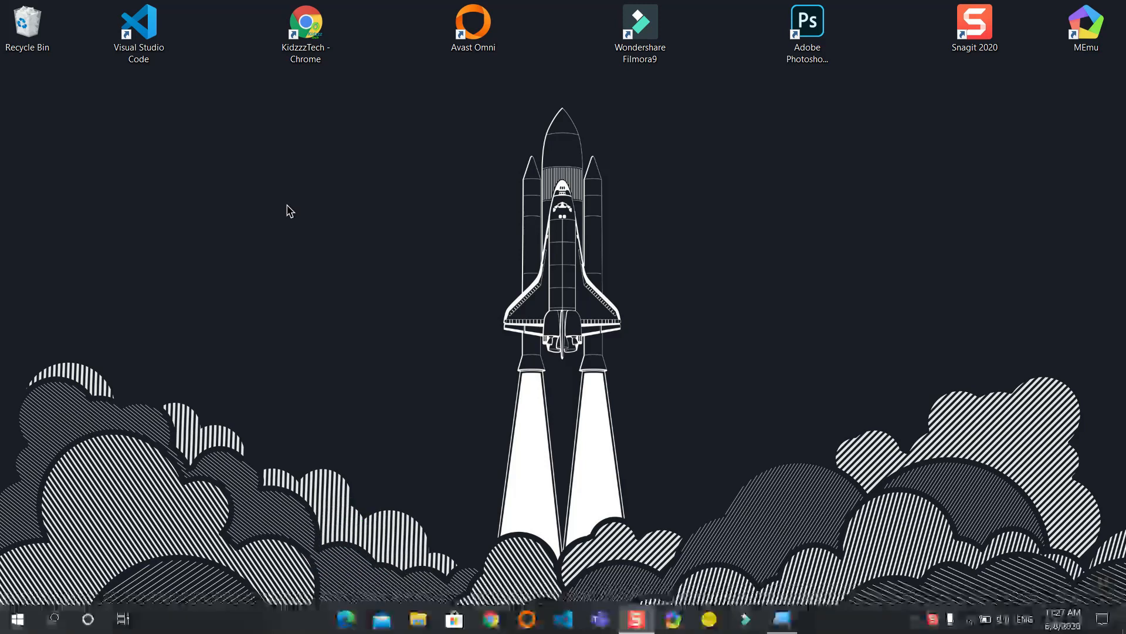
Step: Bring up the desktop right-click menu to reach Personalize
{"action": "right_click", "coordinate": [287, 210]}
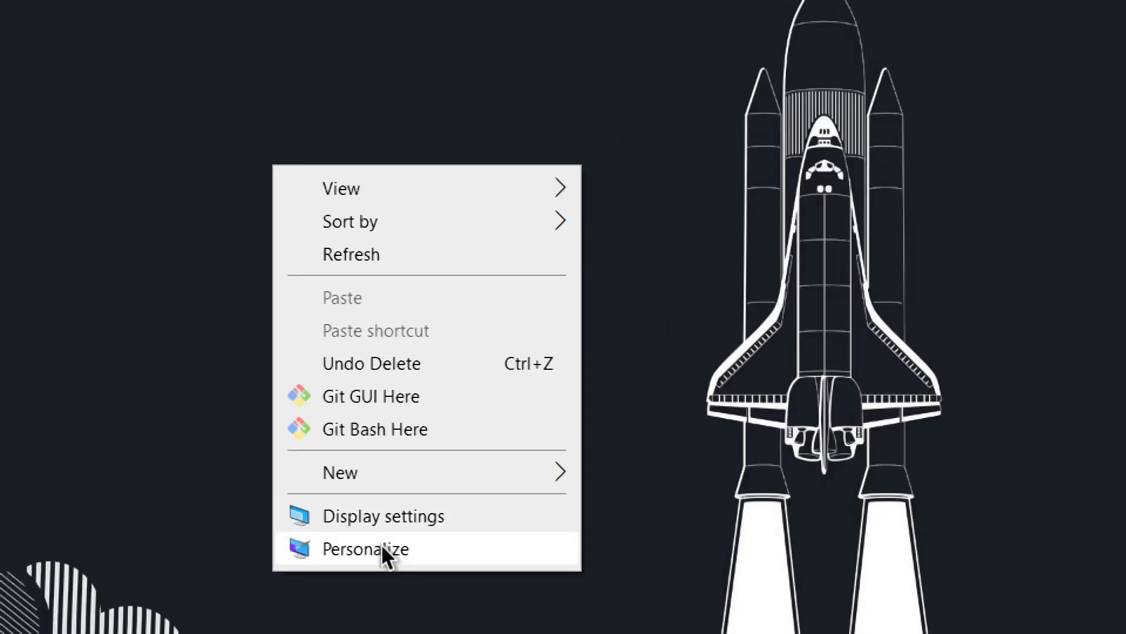
Step: Go to Personalize > Themes and open the Desktop Icon Settings dialog
{"action": "left_click", "coordinate": [365, 548]}
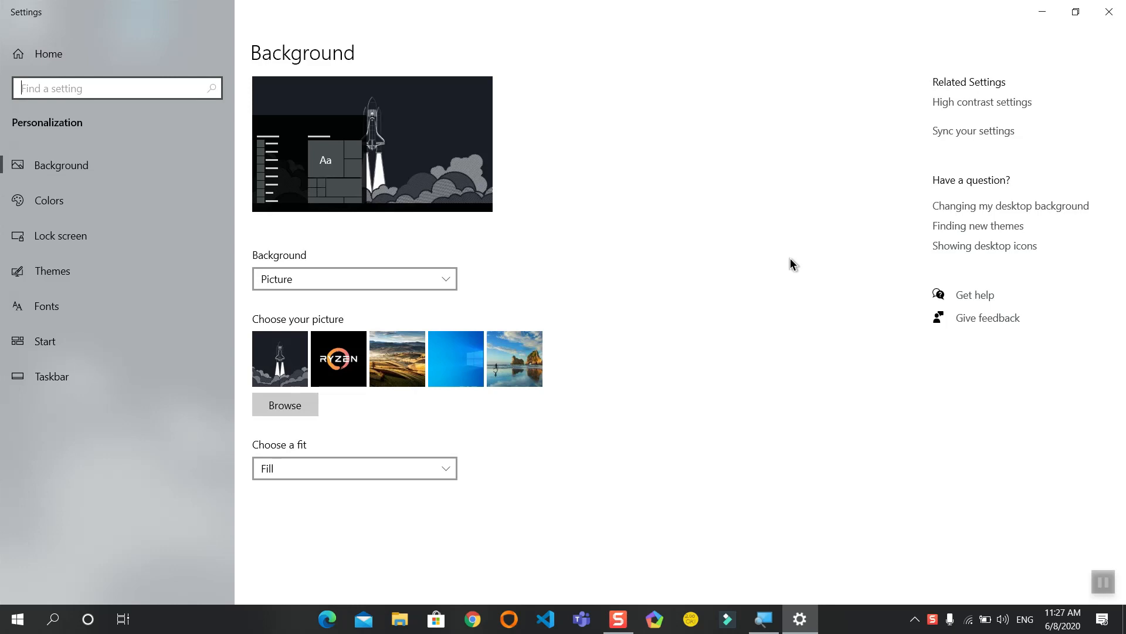
{"action": "mouse_move", "coordinate": [156, 271]}
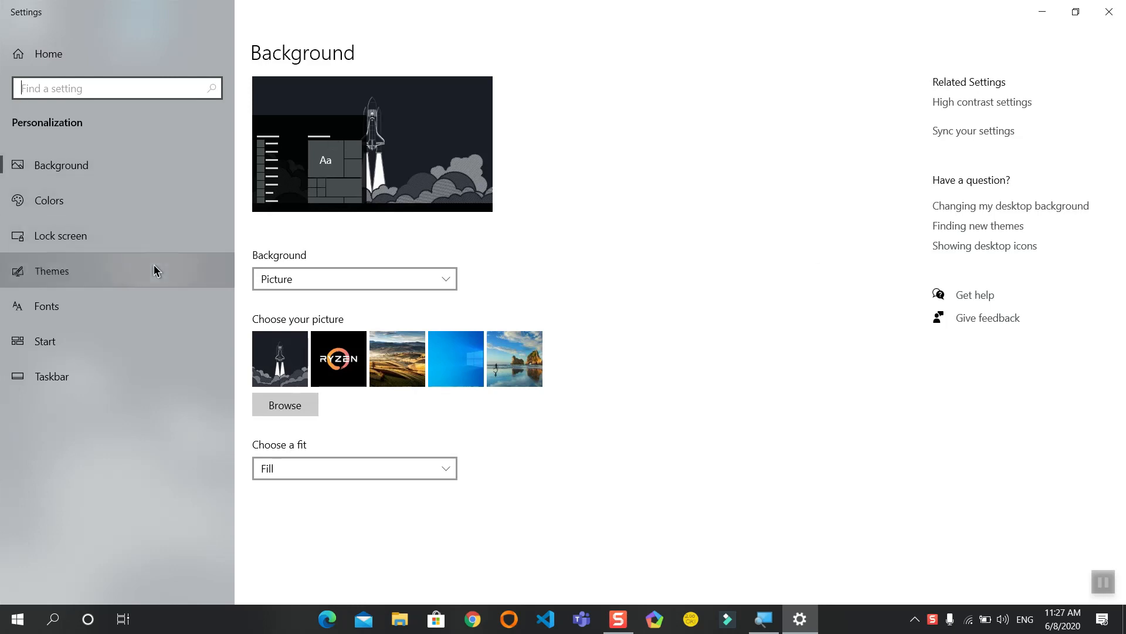
{"action": "left_click", "coordinate": [52, 271]}
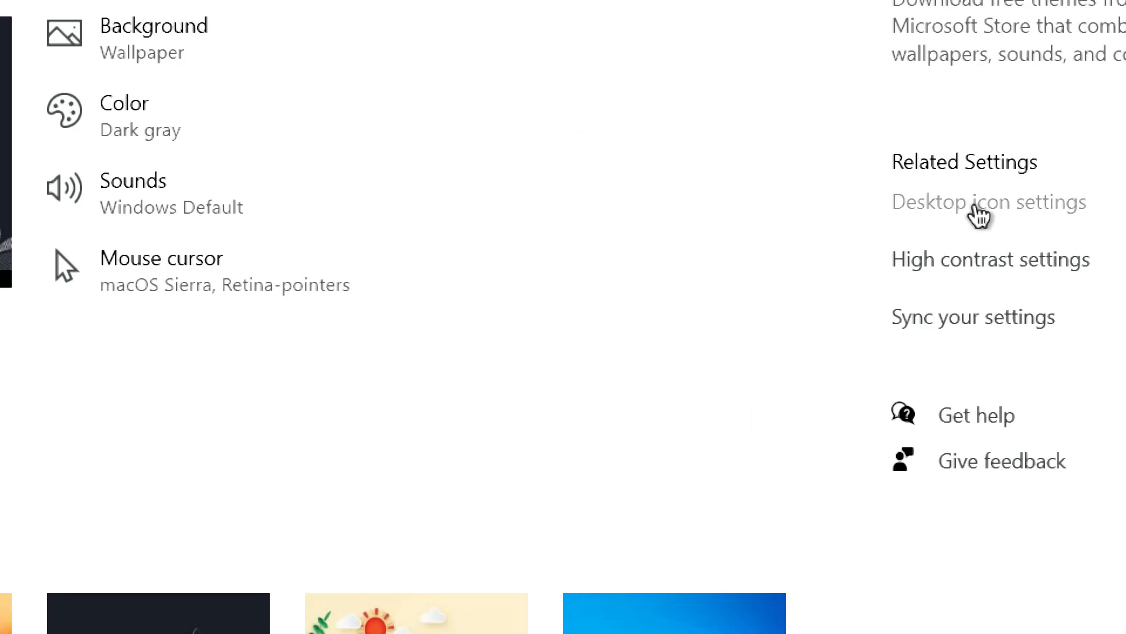
{"action": "left_click", "coordinate": [987, 203]}
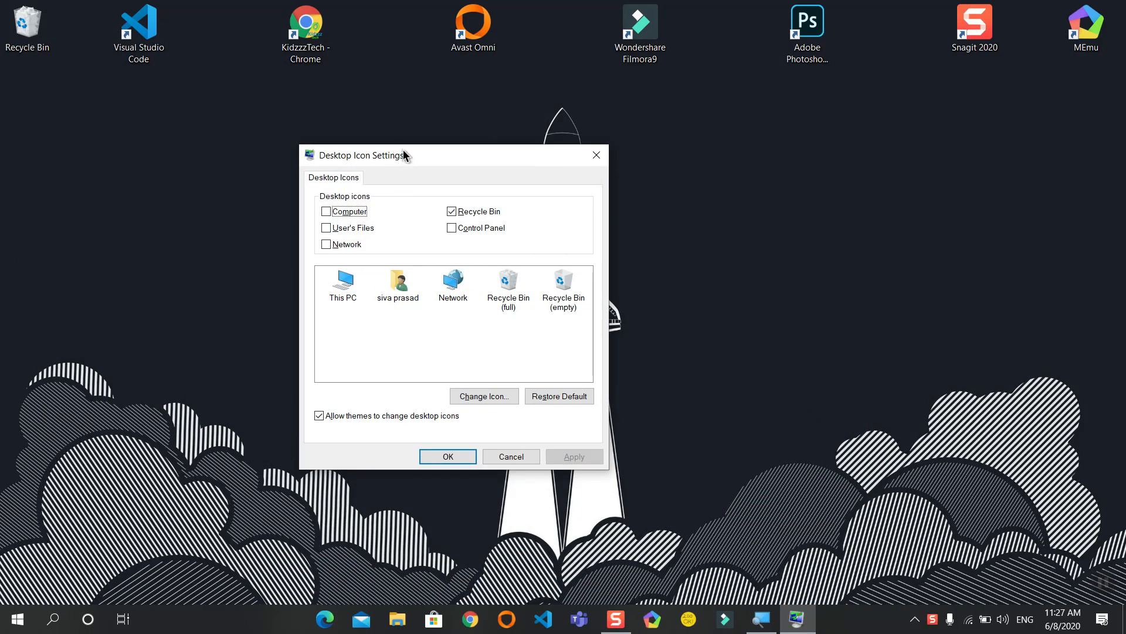
Step: Enable the Computer icon, apply and confirm, then select the restored This PC icon on the desktop
{"action": "left_click", "coordinate": [325, 210]}
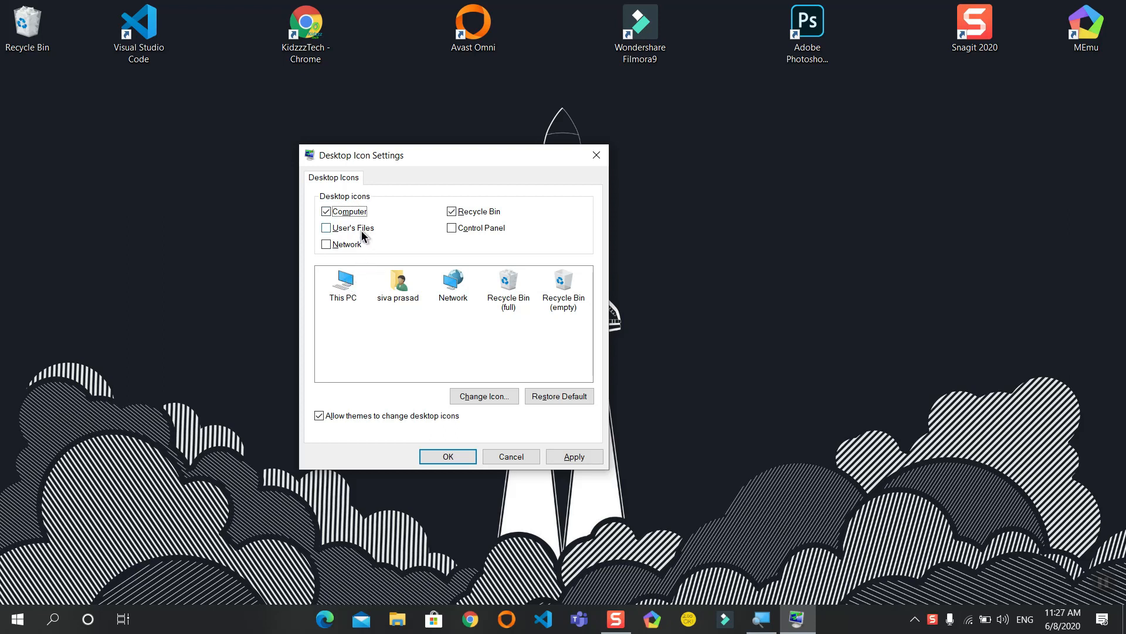
{"action": "mouse_move", "coordinate": [360, 250]}
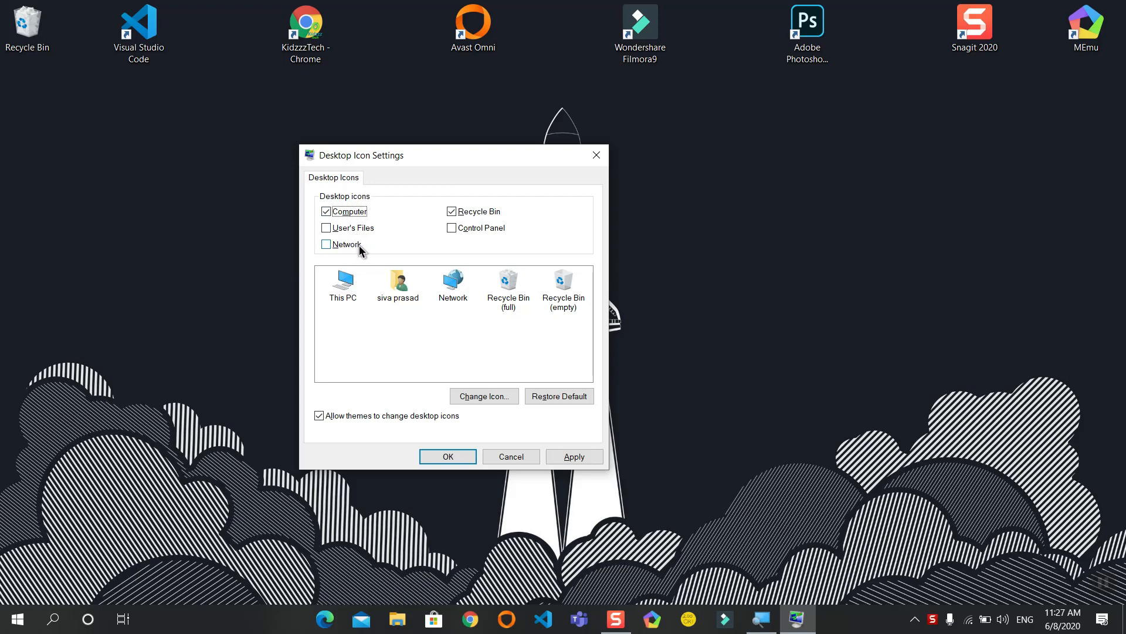
{"action": "left_click", "coordinate": [572, 456]}
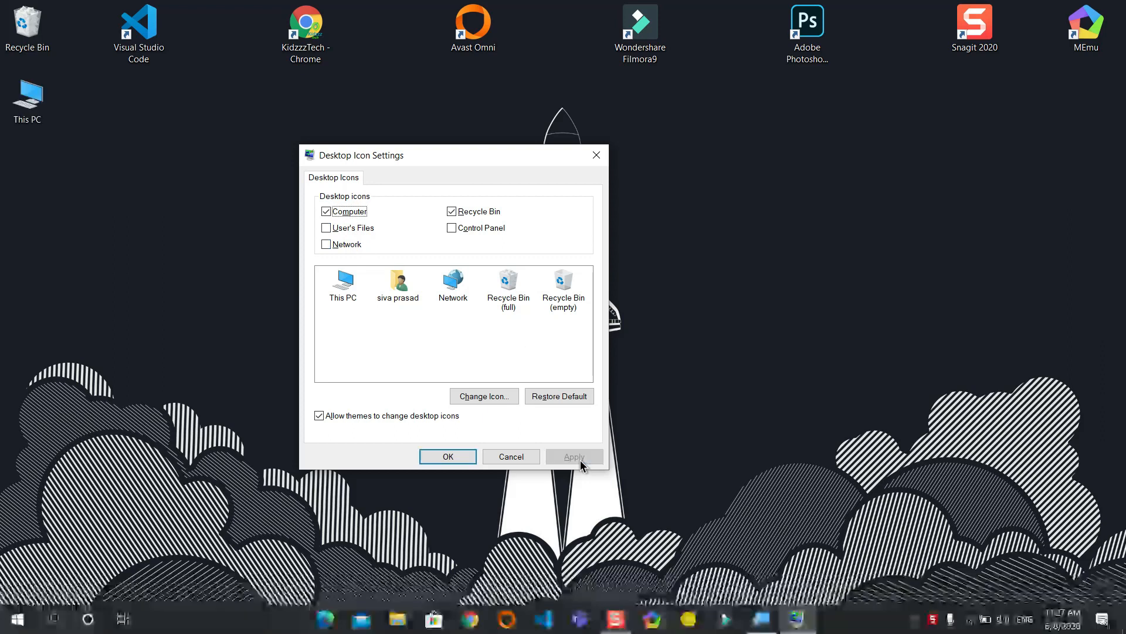
{"action": "left_click", "coordinate": [447, 456]}
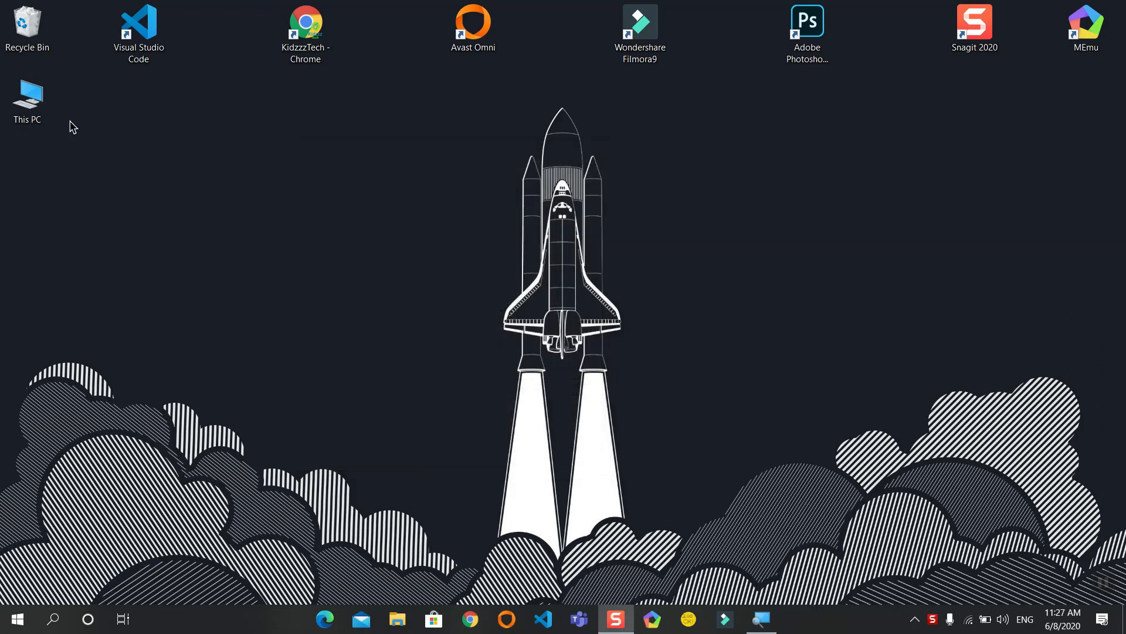
{"action": "left_click", "coordinate": [27, 99]}
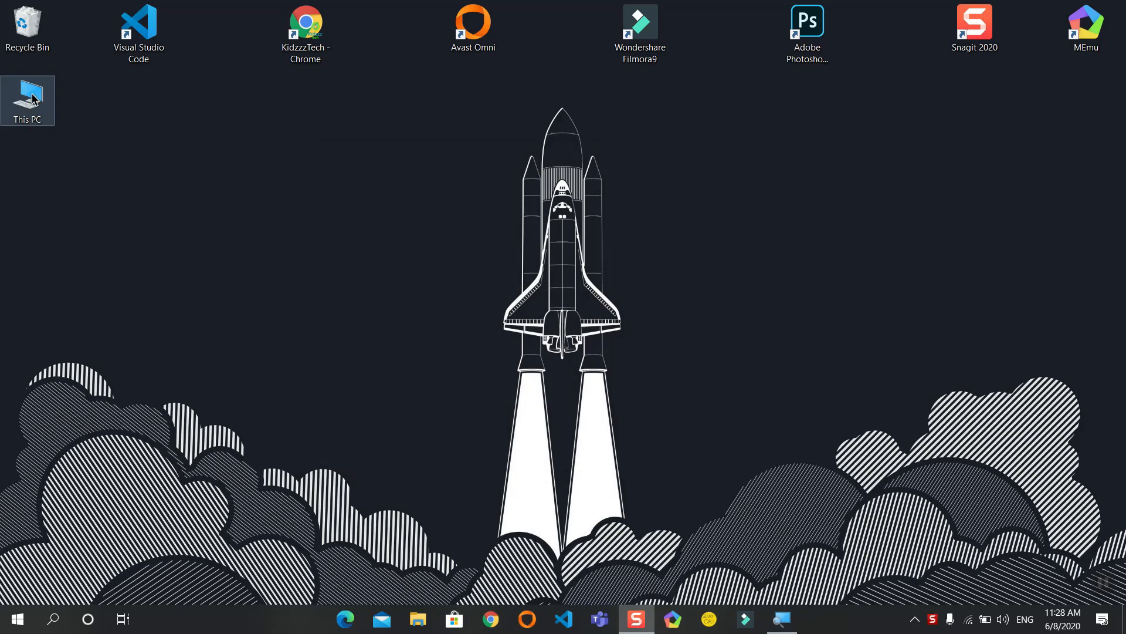